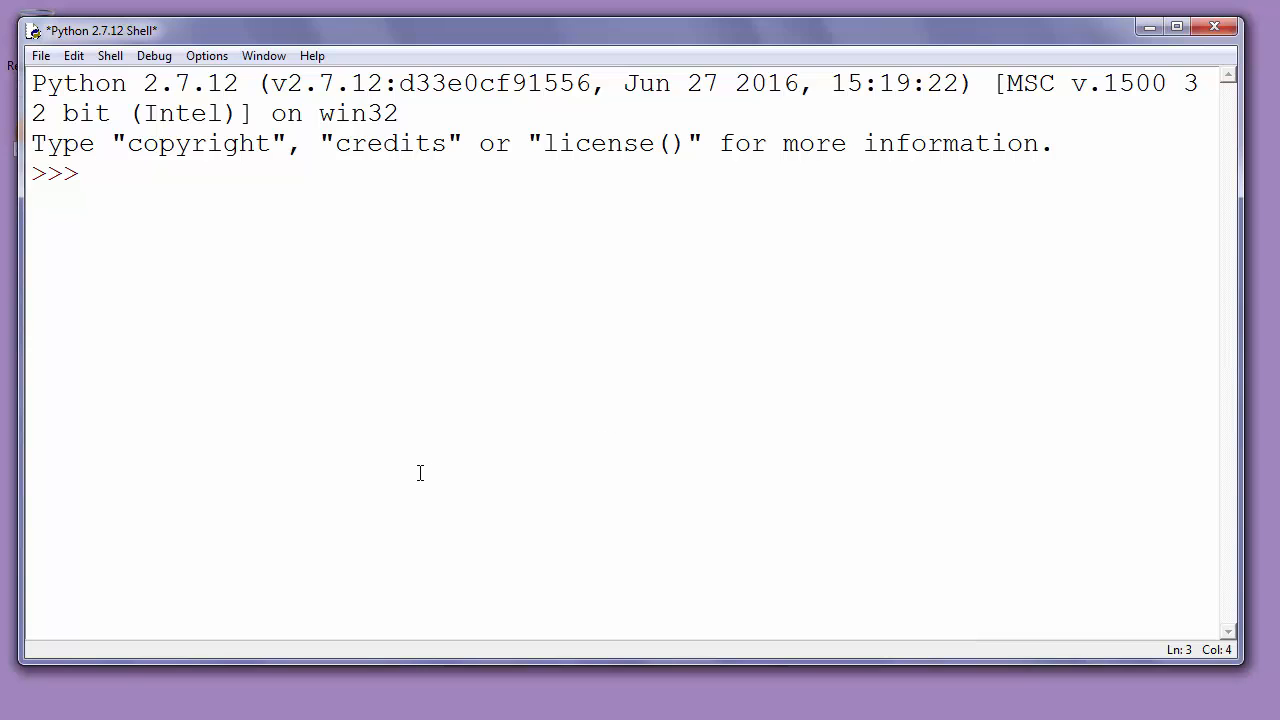
# Enter the line 'from os import getcwd' at the >>> prompt without running it
pyautogui.write('import o')
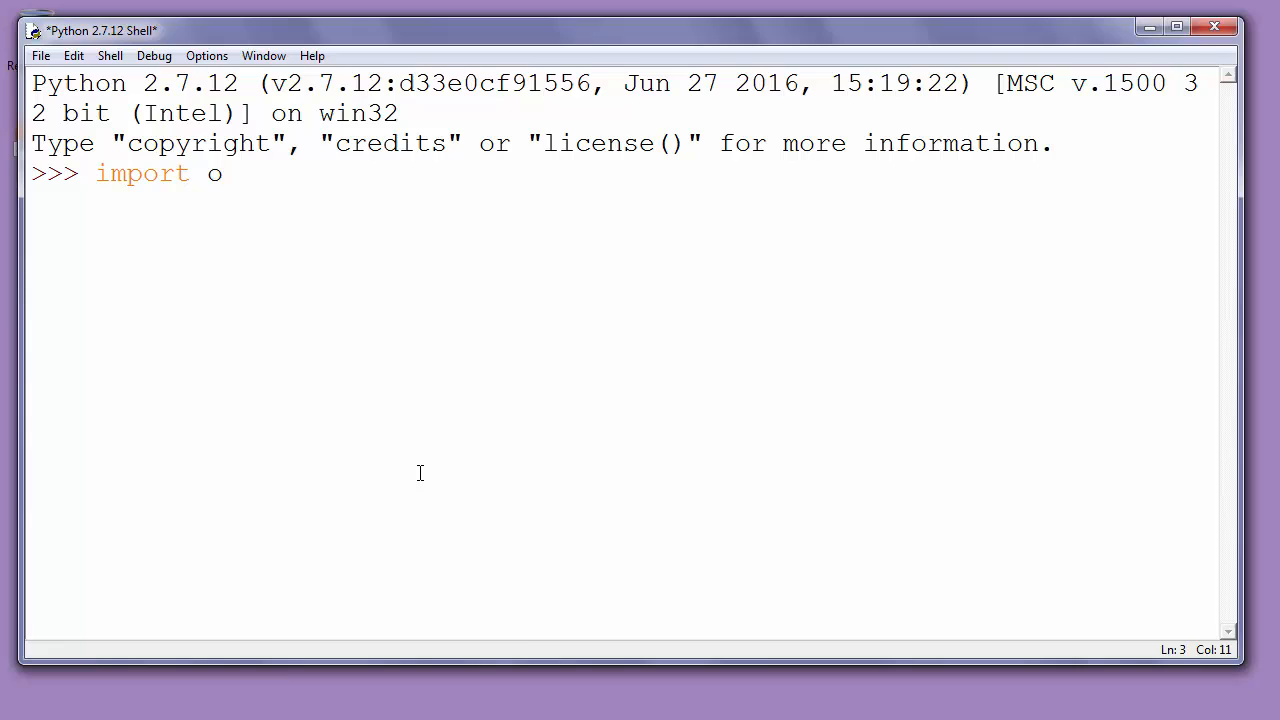
pyautogui.write('s')
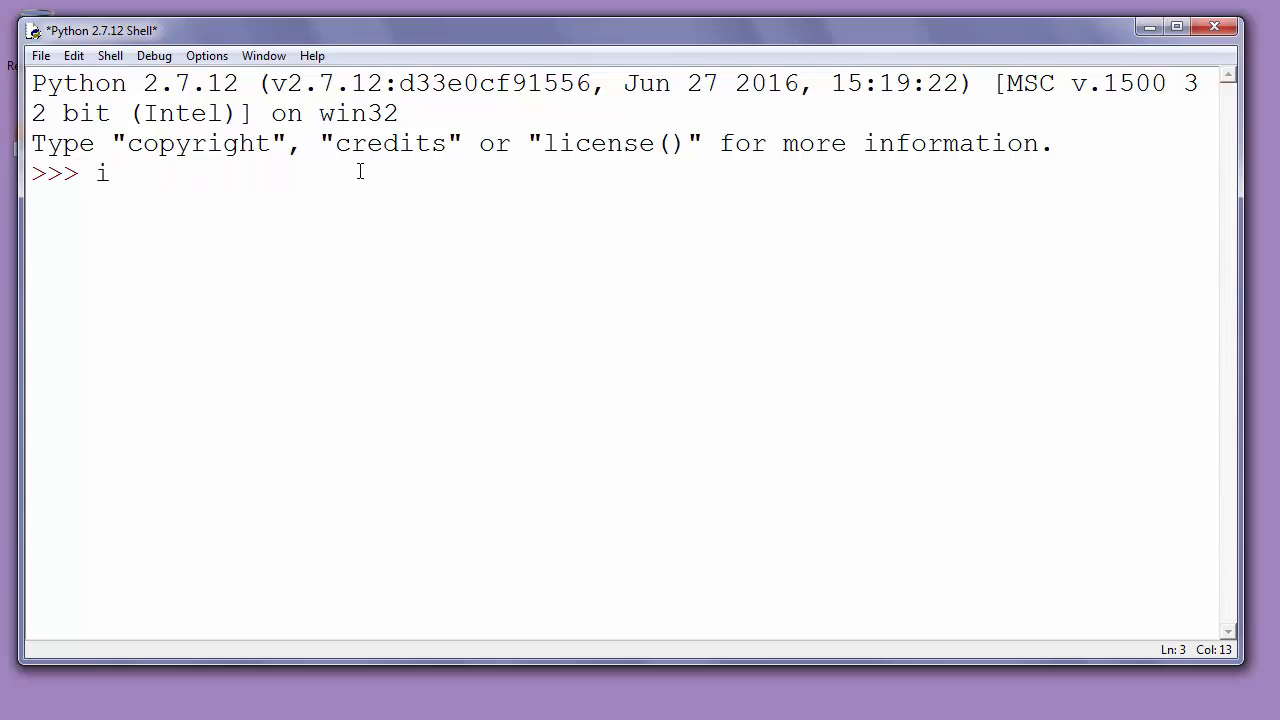
pyautogui.write('from')
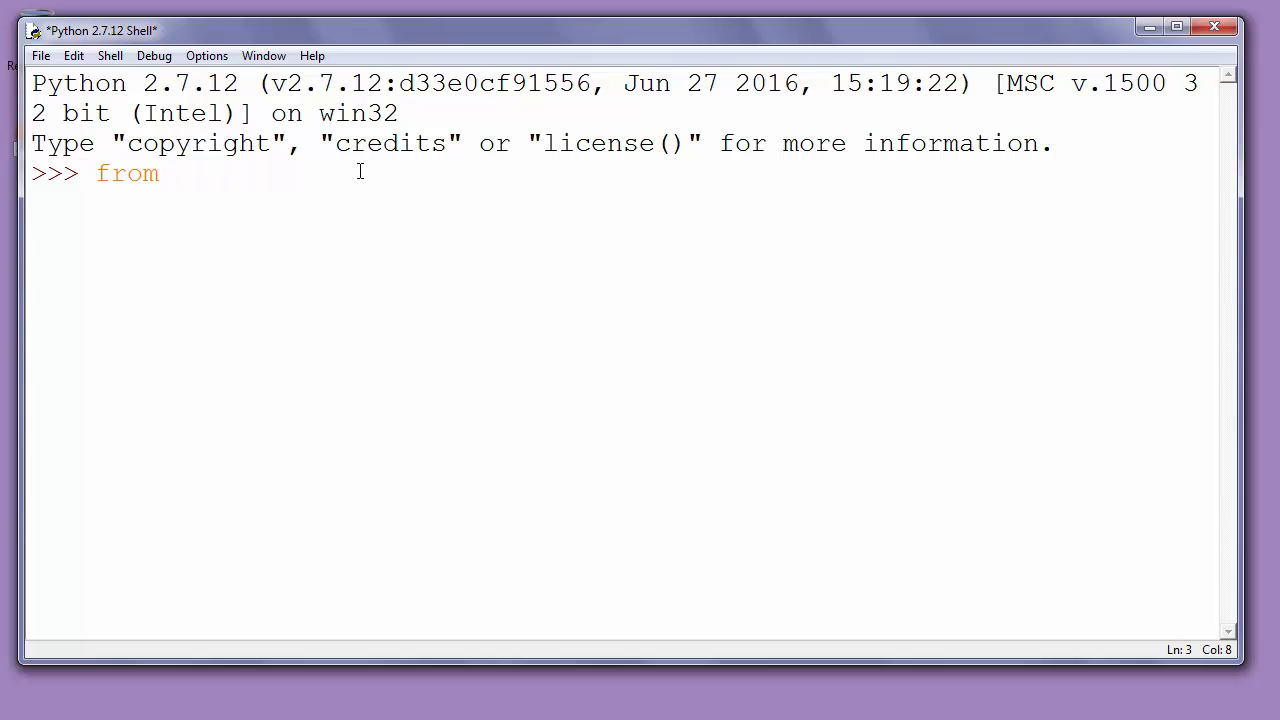
pyautogui.write('os')
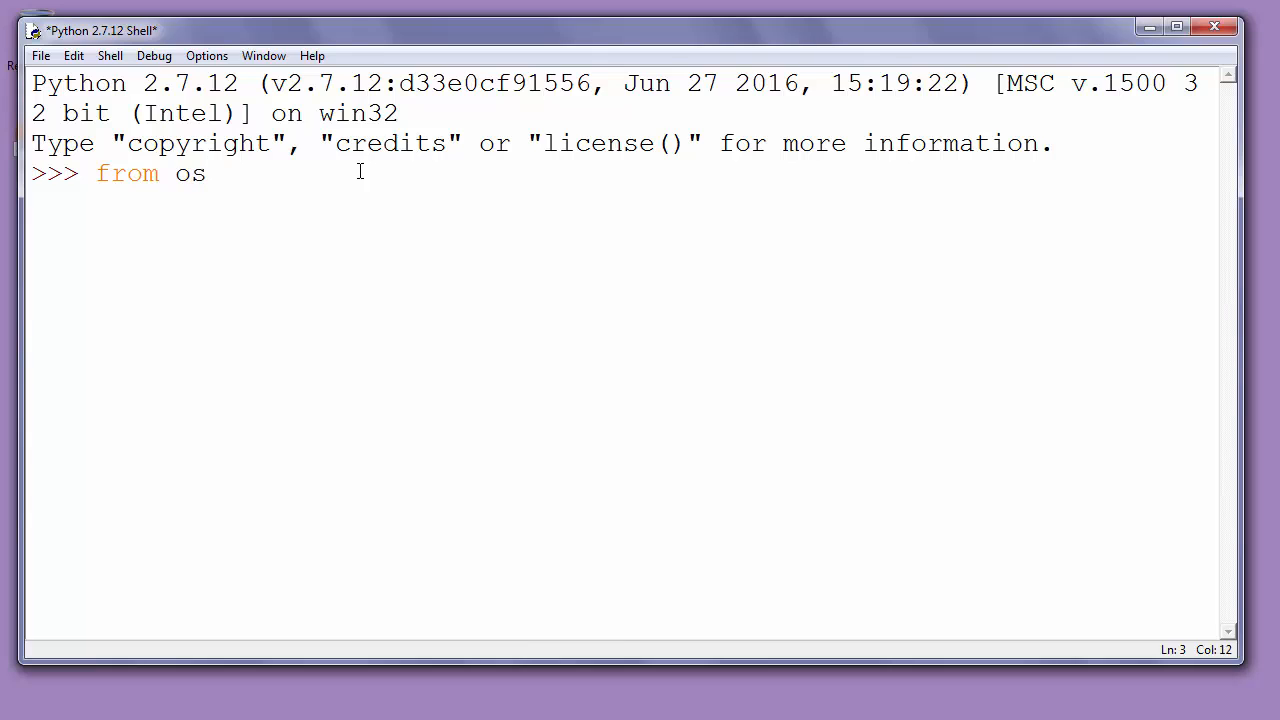
pyautogui.write('import g')
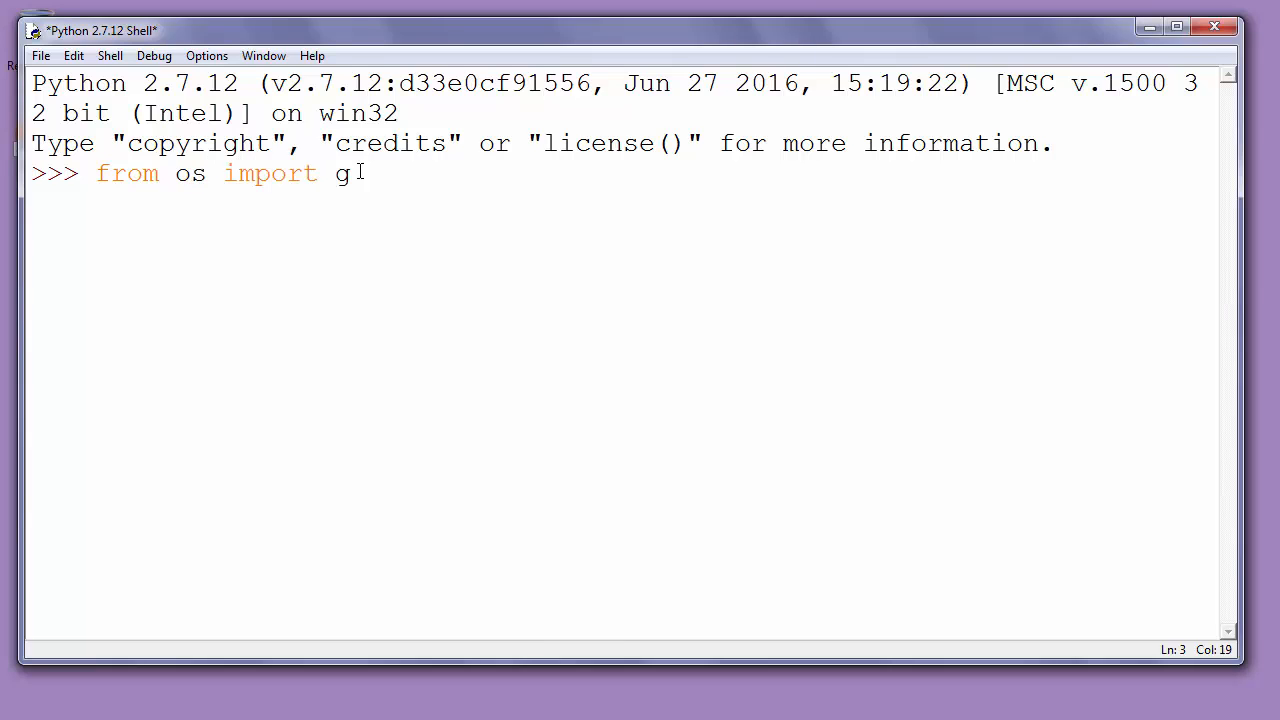
pyautogui.write('e')
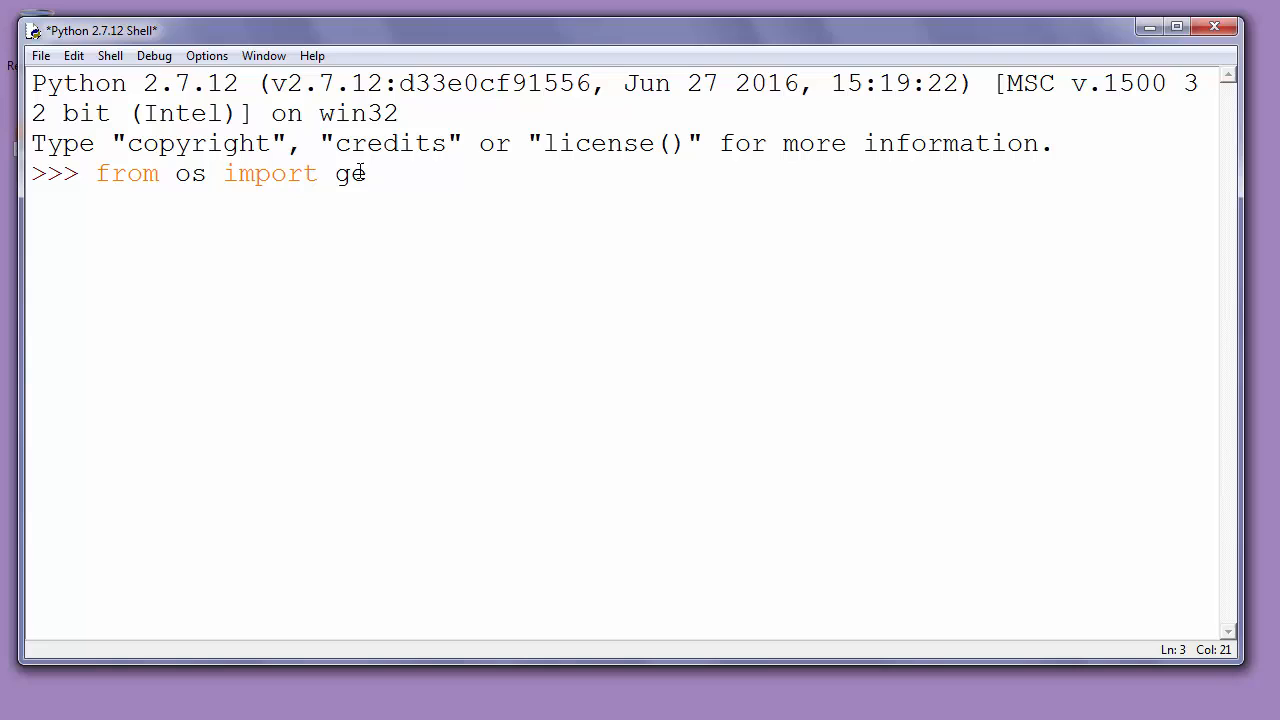
pyautogui.write('tcwd')
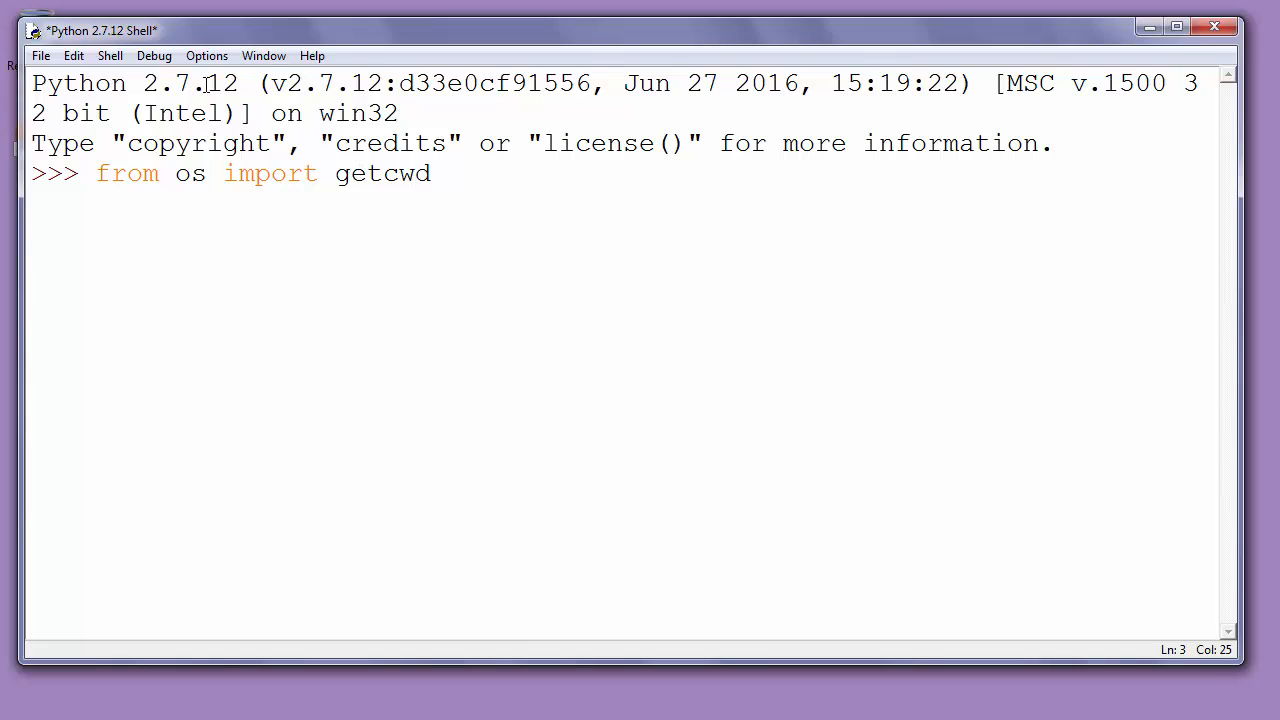
pyautogui.doubleClick(188, 172)
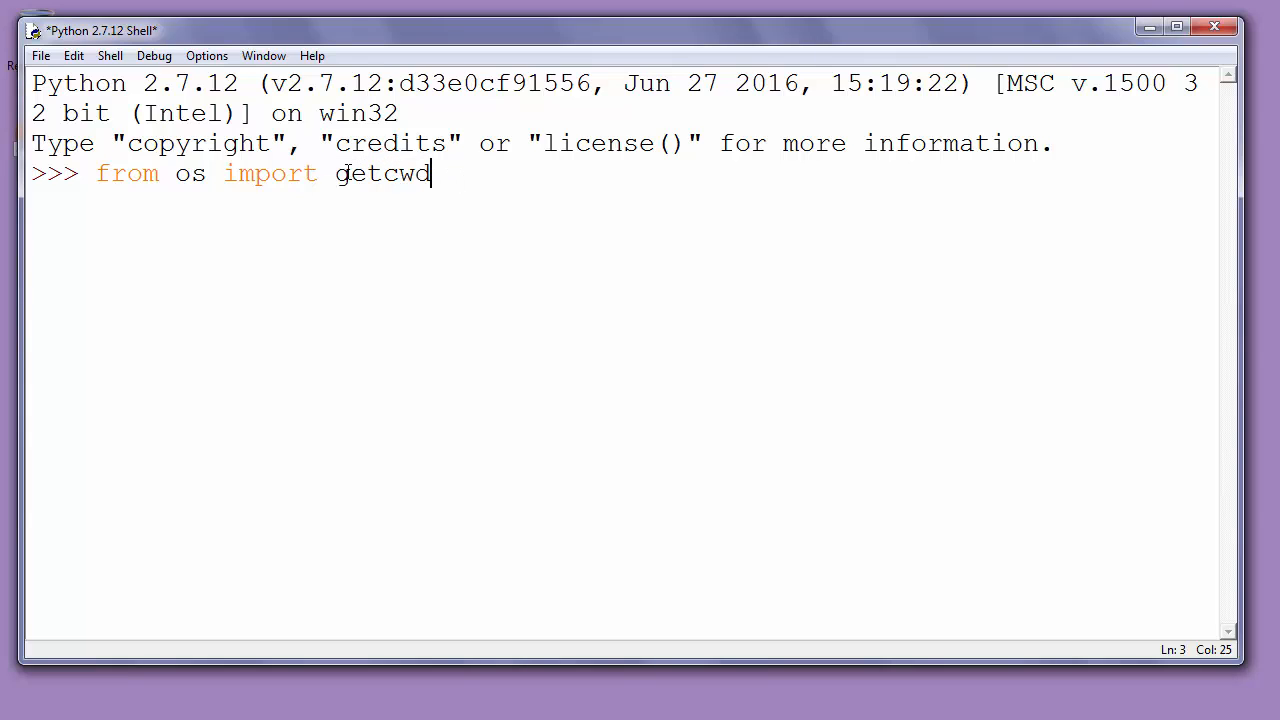
pyautogui.doubleClick(404, 172)
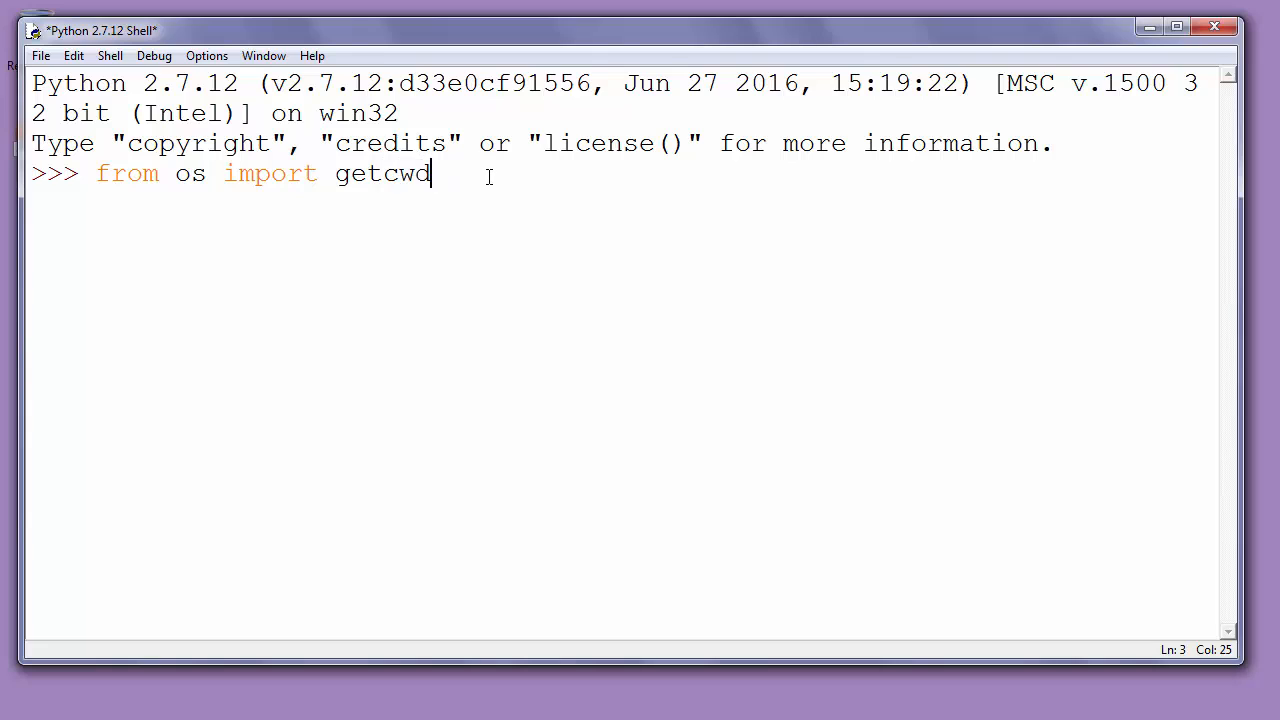
# Run the import, then run 'print getcwd()' to output C:\Python27
pyautogui.press('Return')
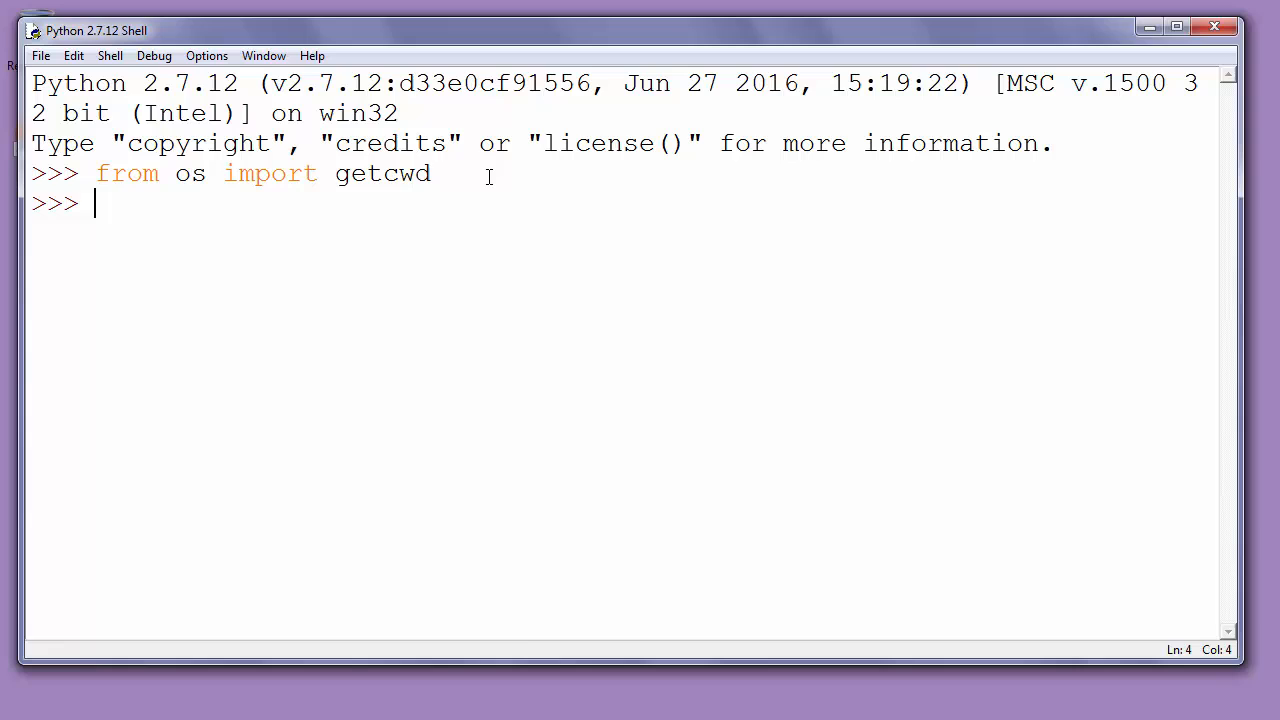
pyautogui.write('pri')
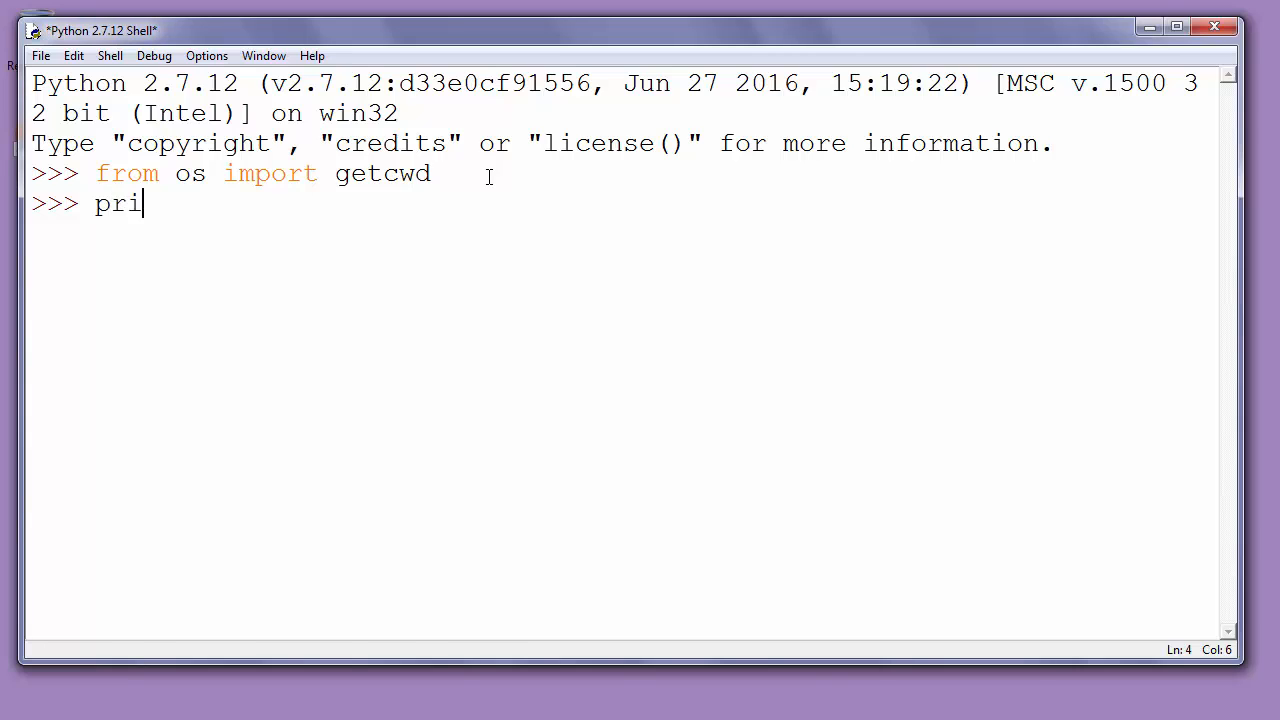
pyautogui.write('nt get')
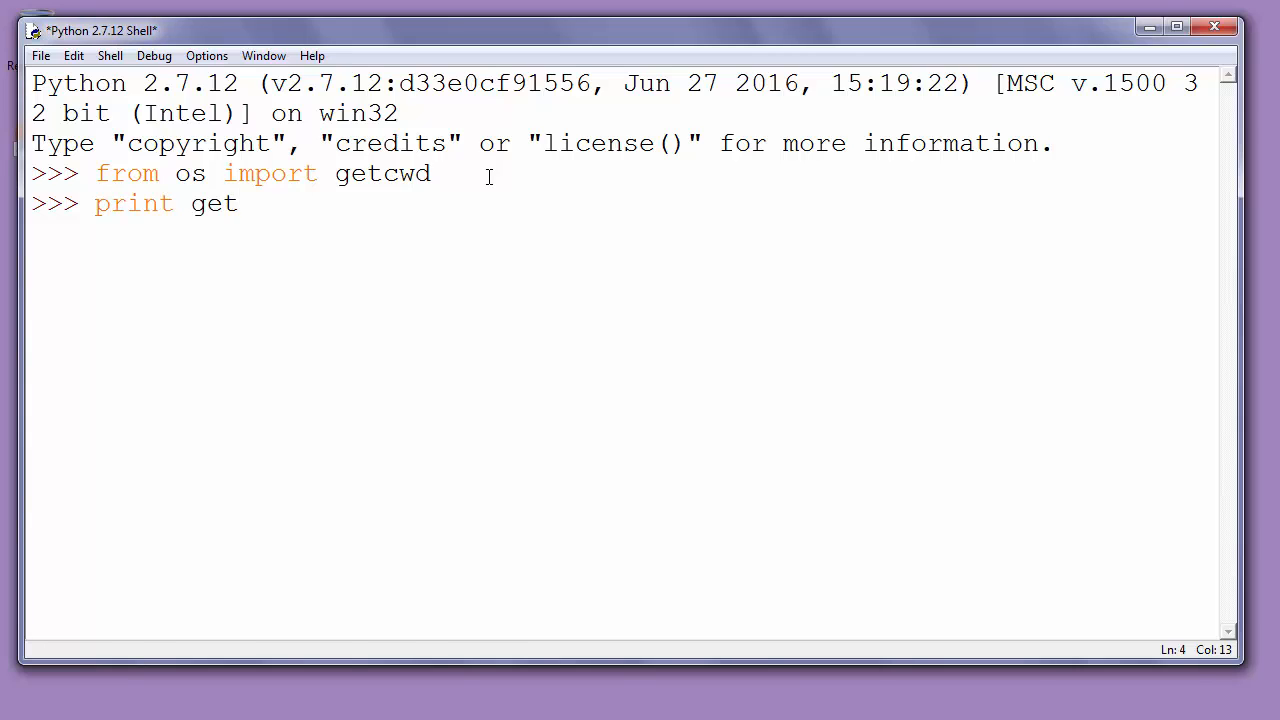
pyautogui.write('cwd()')
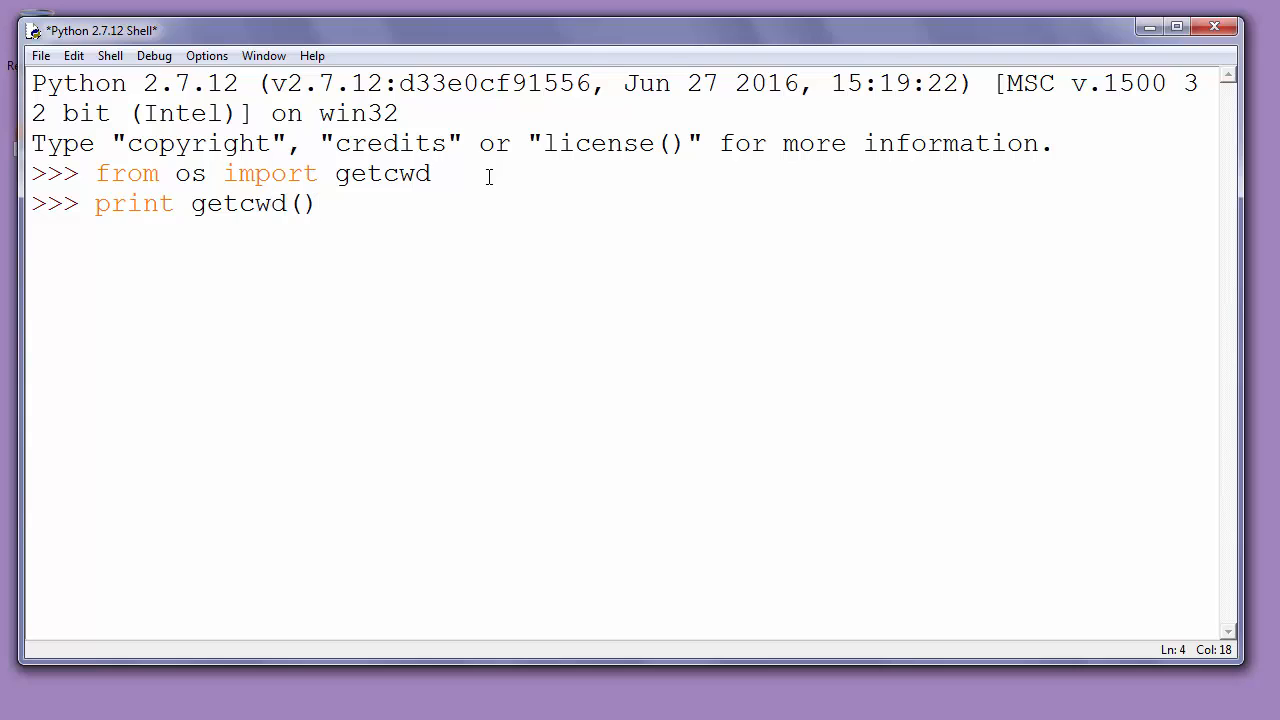
pyautogui.press('Return')
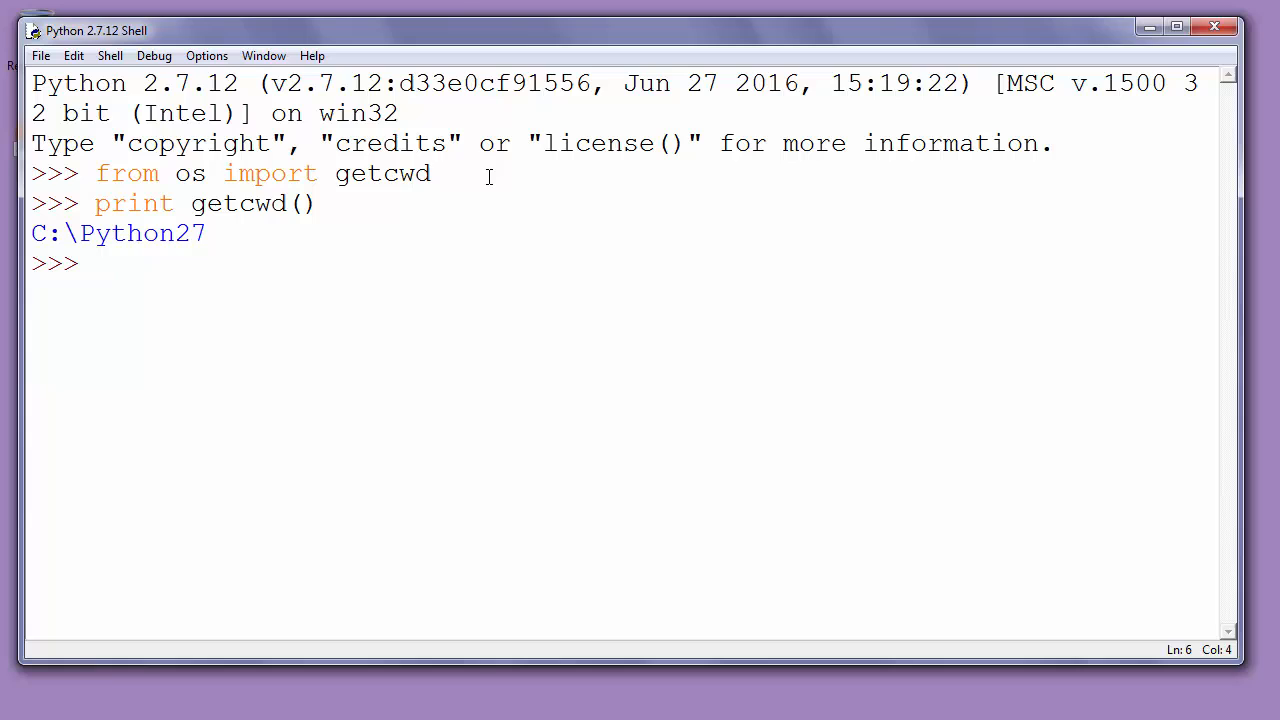
pyautogui.doubleClick(116, 232)
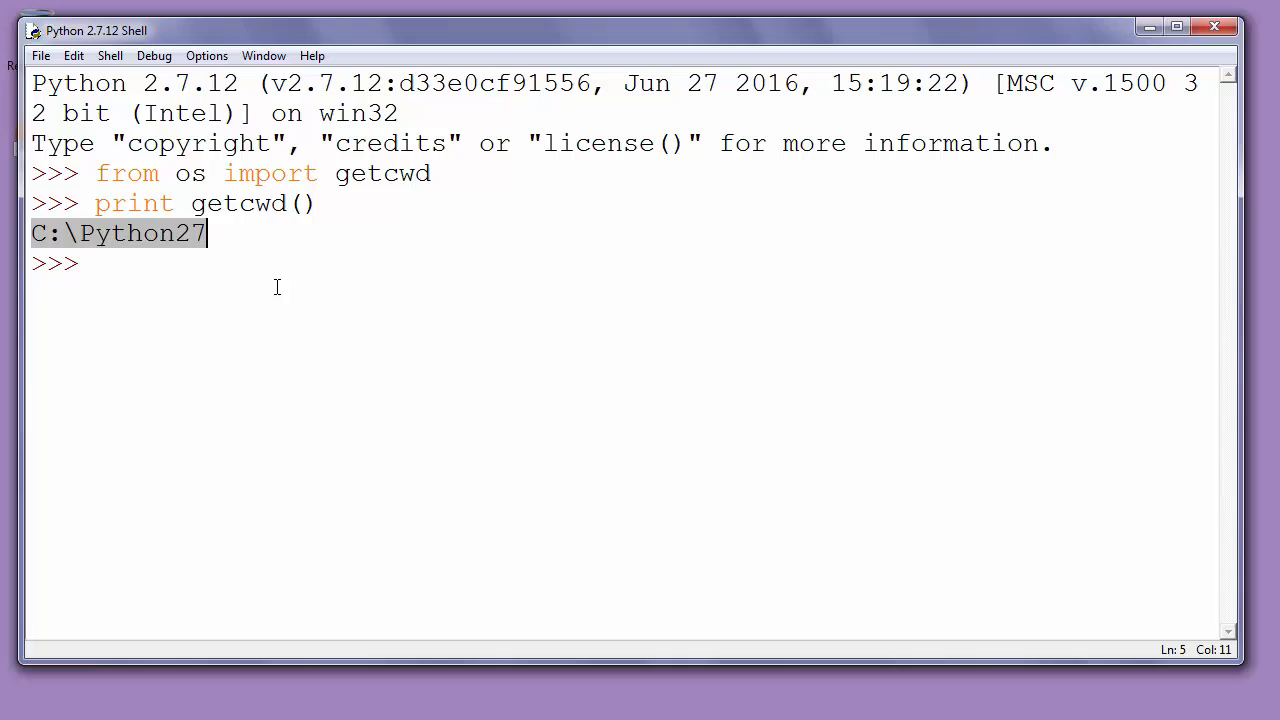
pyautogui.moveTo(842, 572)
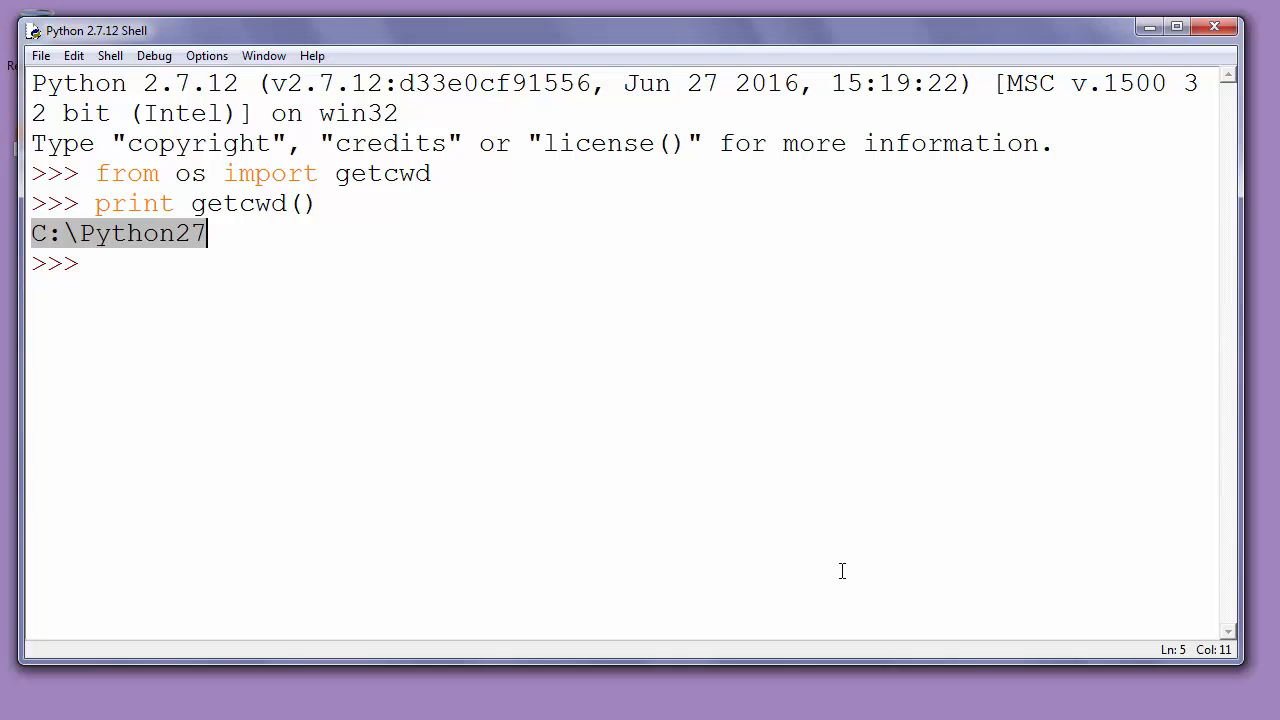
pyautogui.moveTo(854, 596)
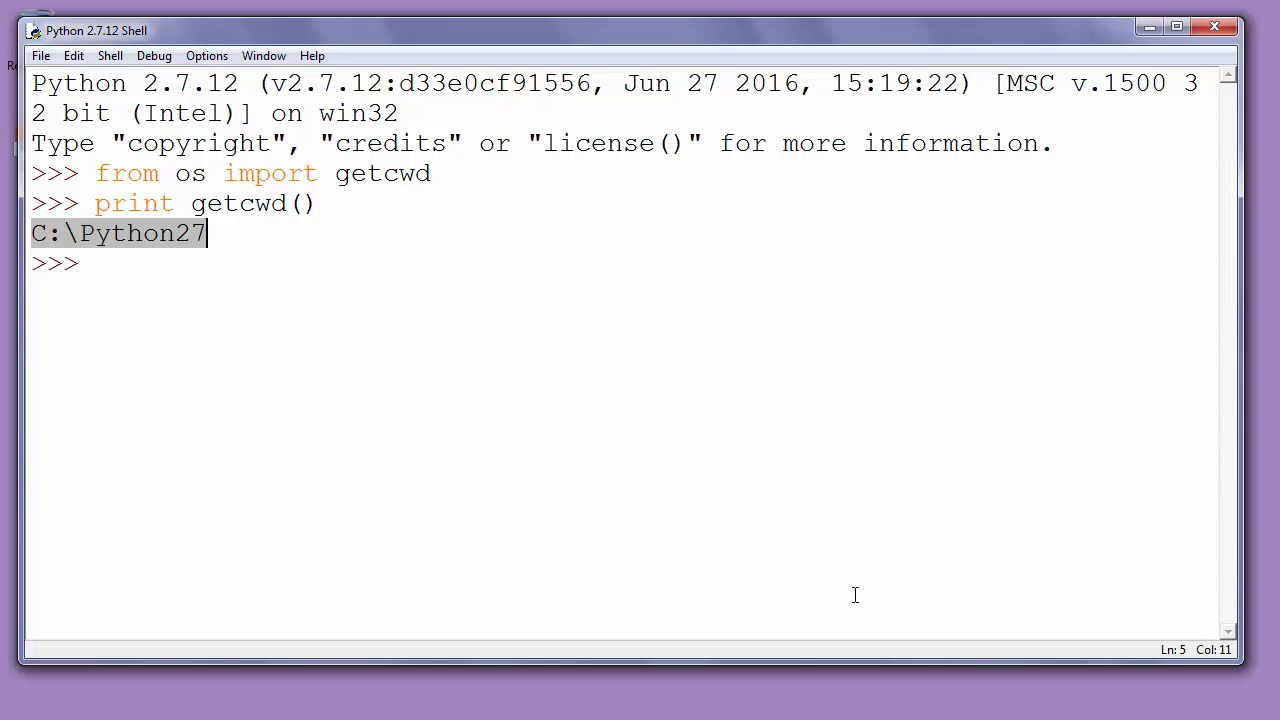